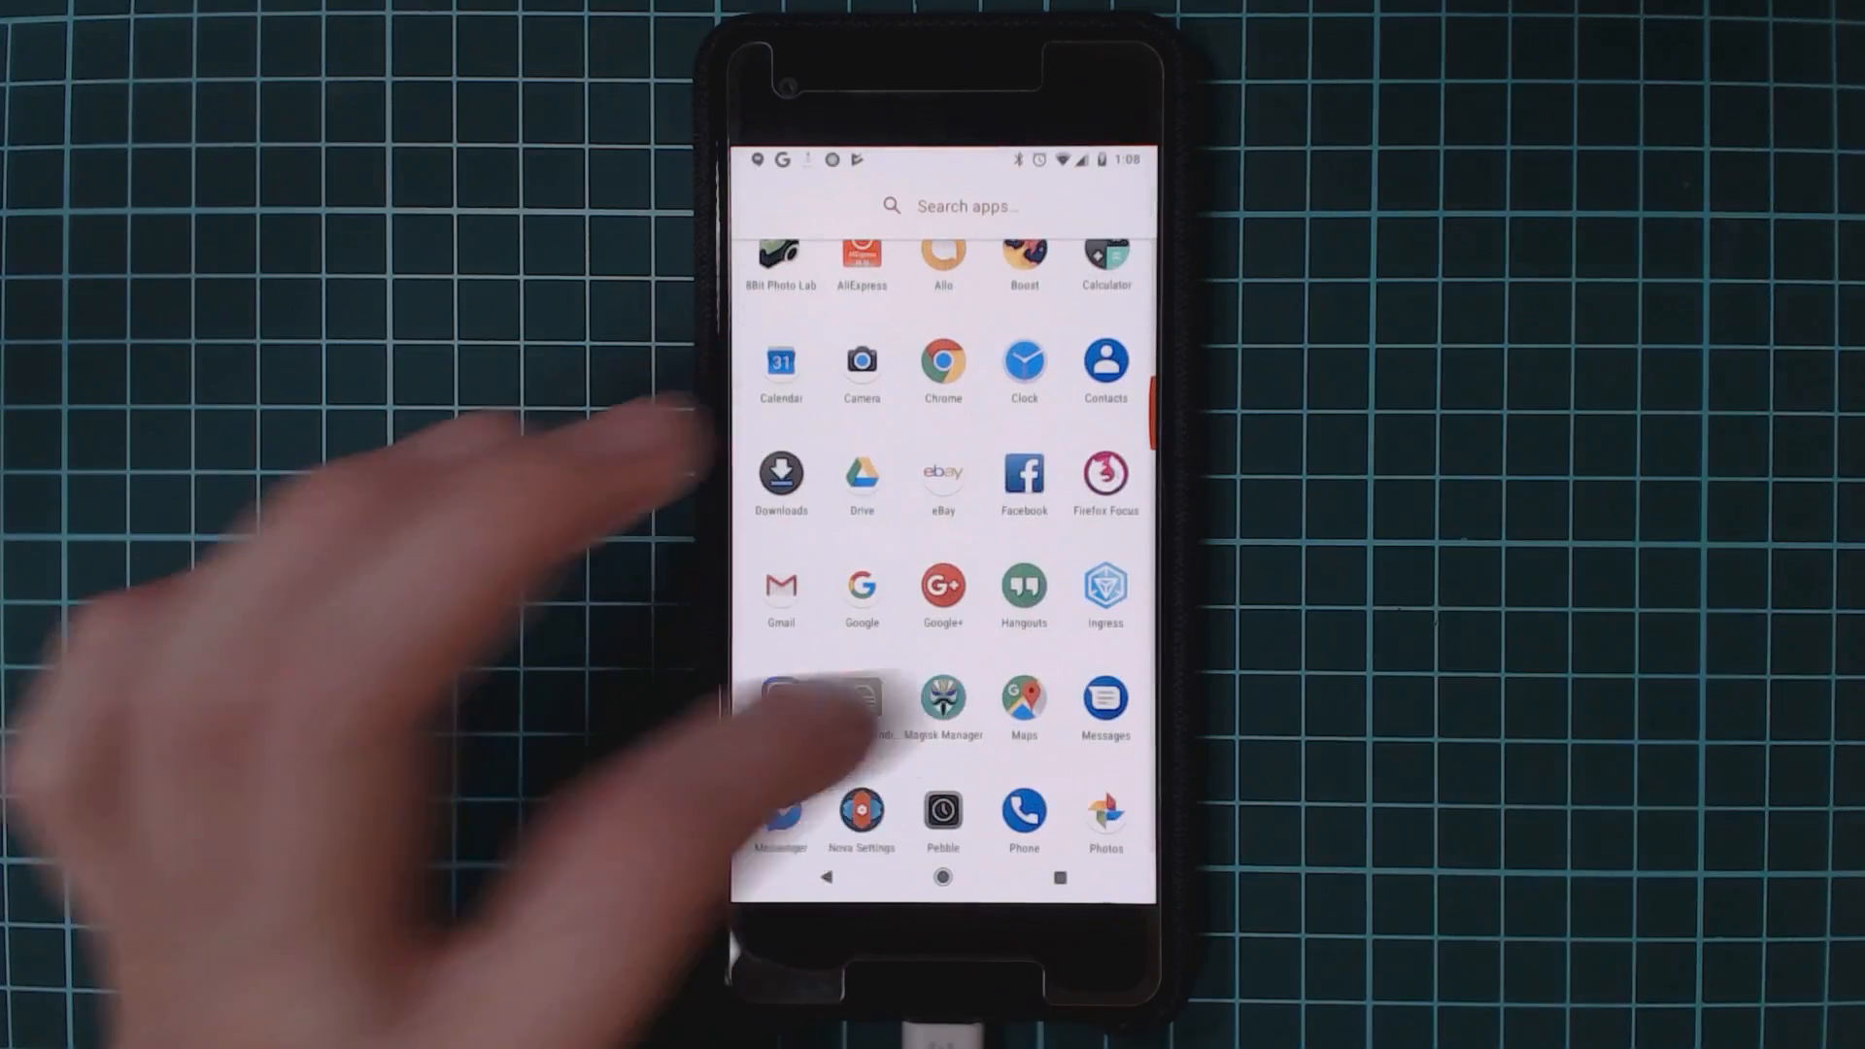
Step: Launch Magisk Manager and choose Patch Boot Image File to patch the stock boot.img
click(942, 707)
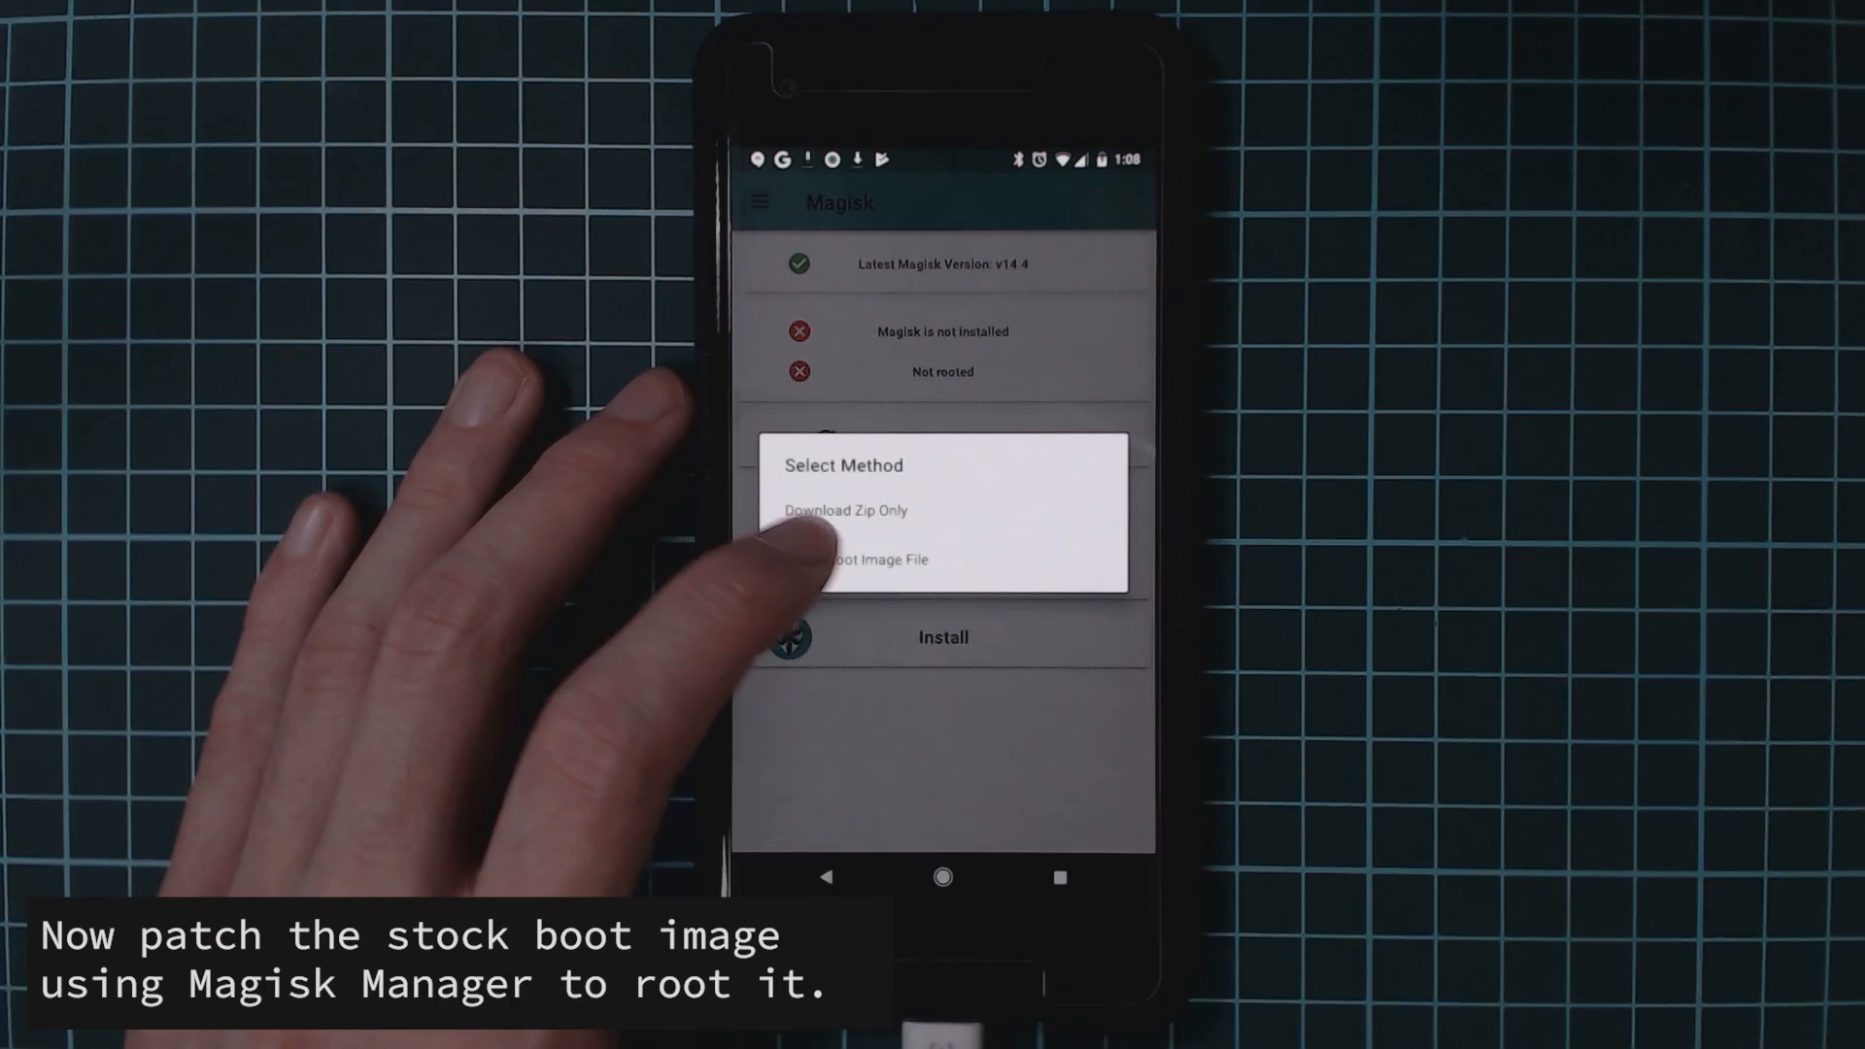
click(876, 559)
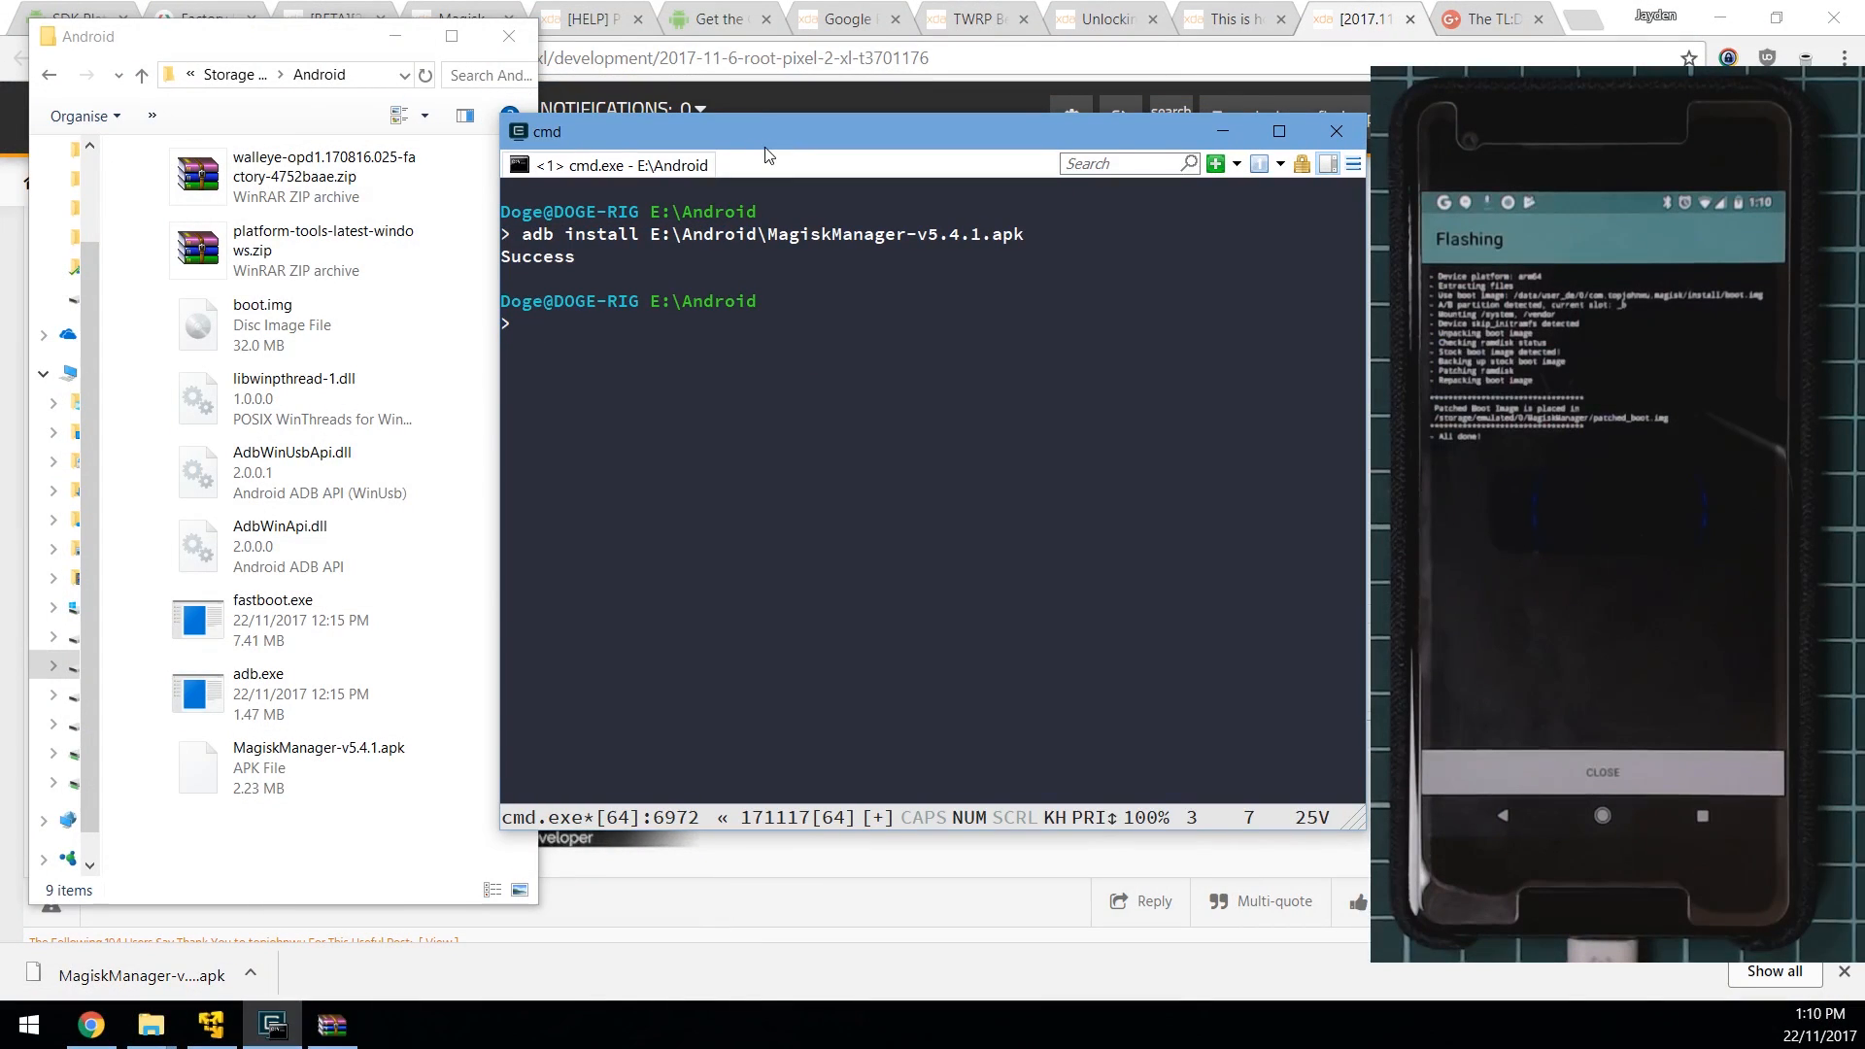
Step: Run adb pull /sdcard/MagiskManager/patched_boot.img and confirm the file appears in the Android folder
text(adb pull)
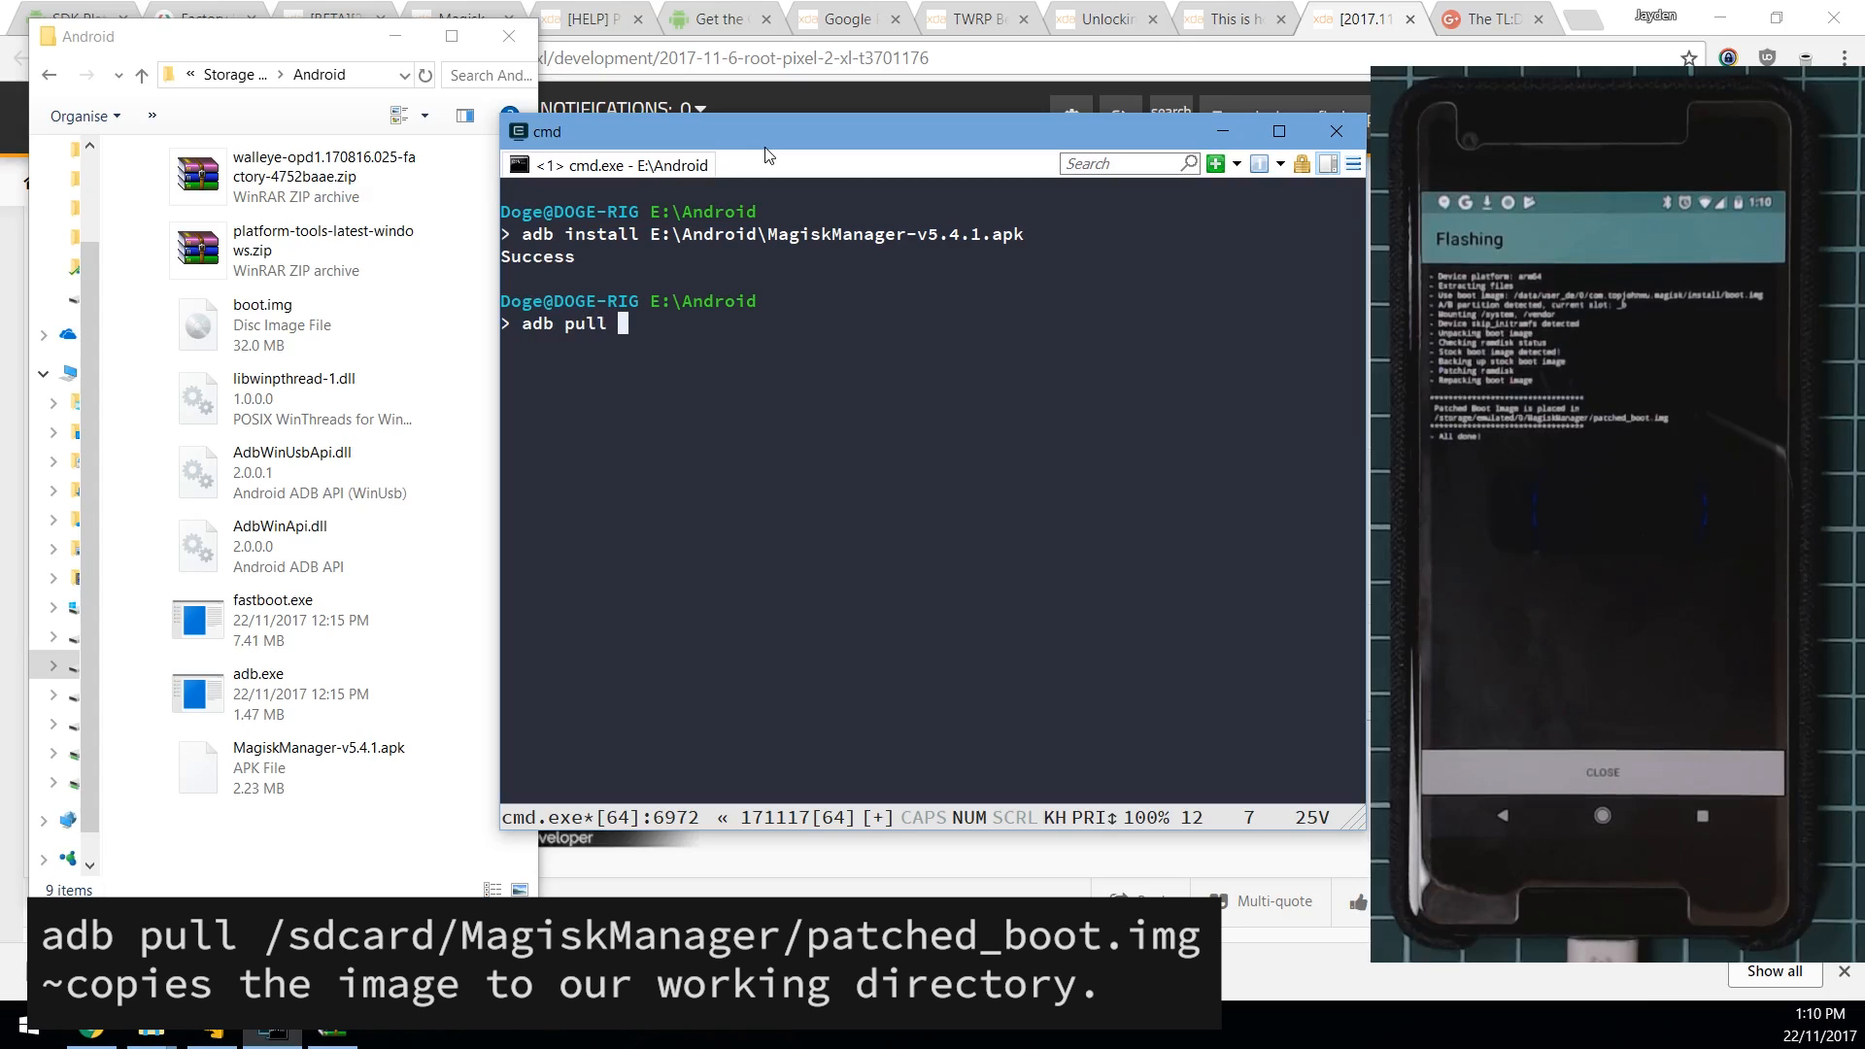
text(/sdcard/Magi)
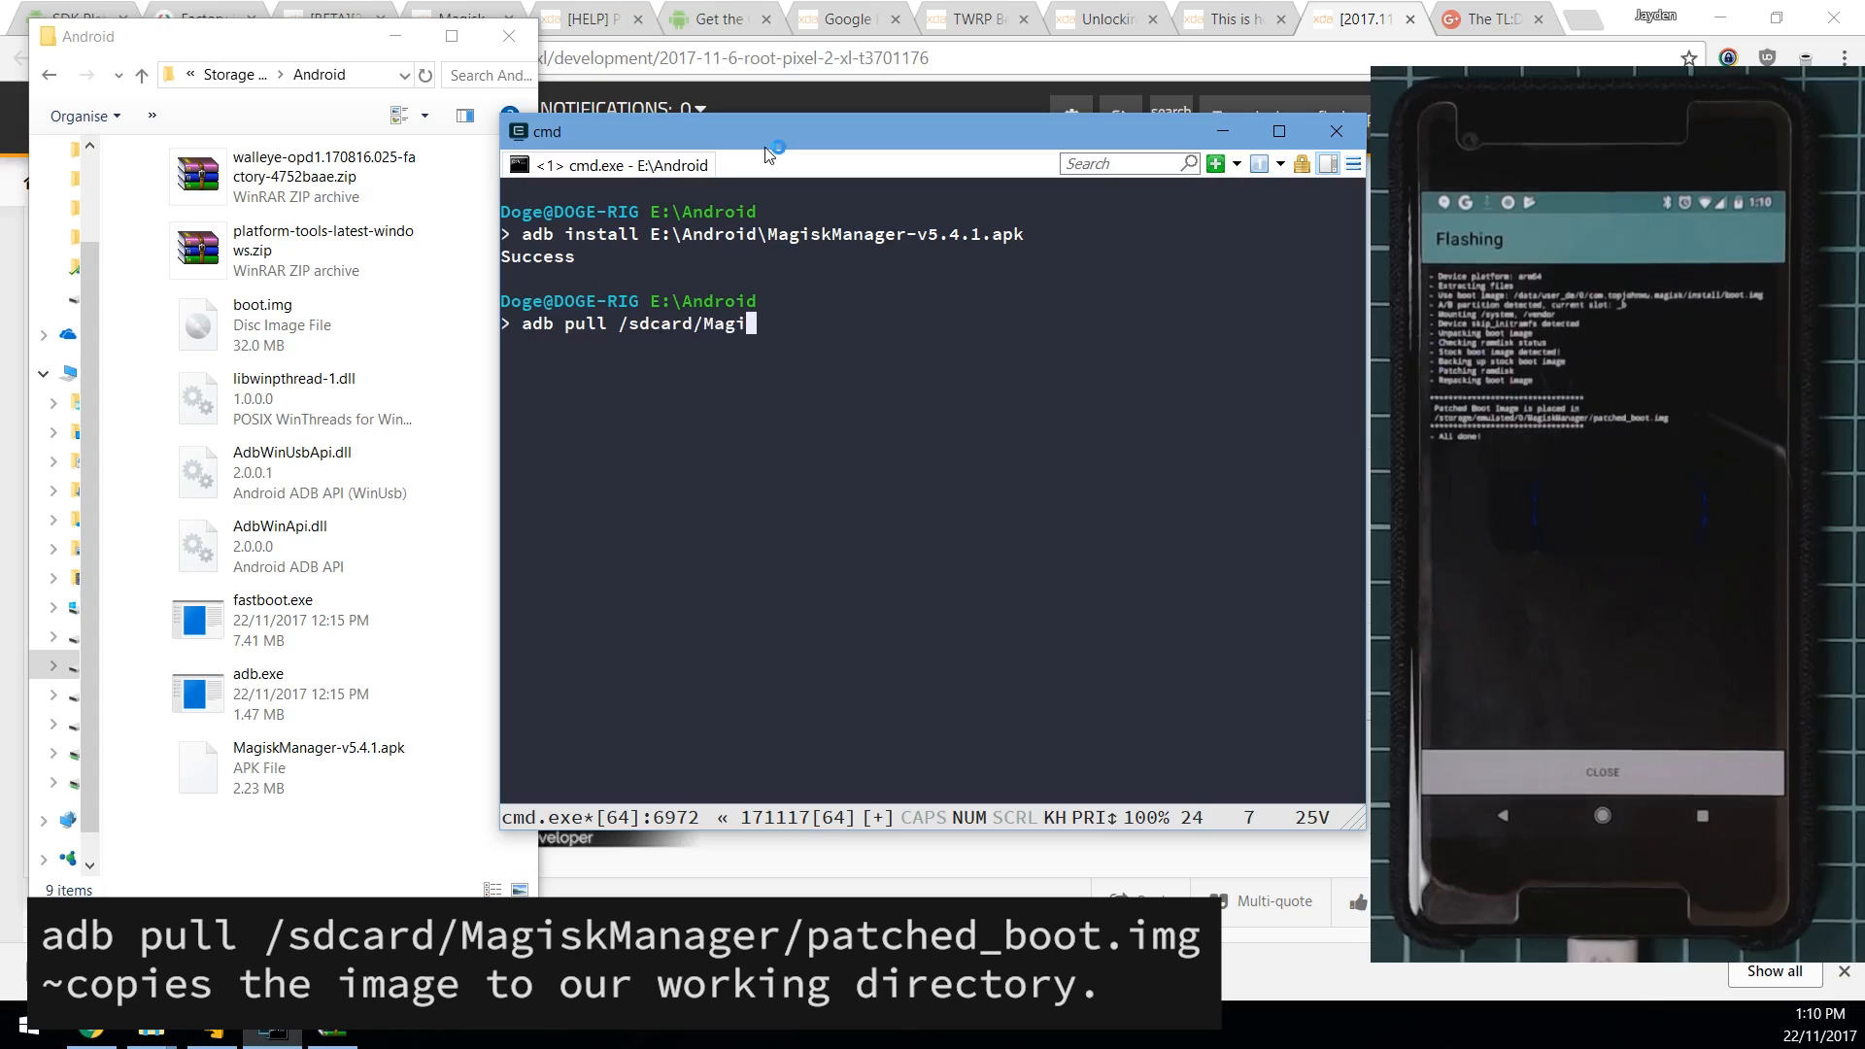
text(skManager/)
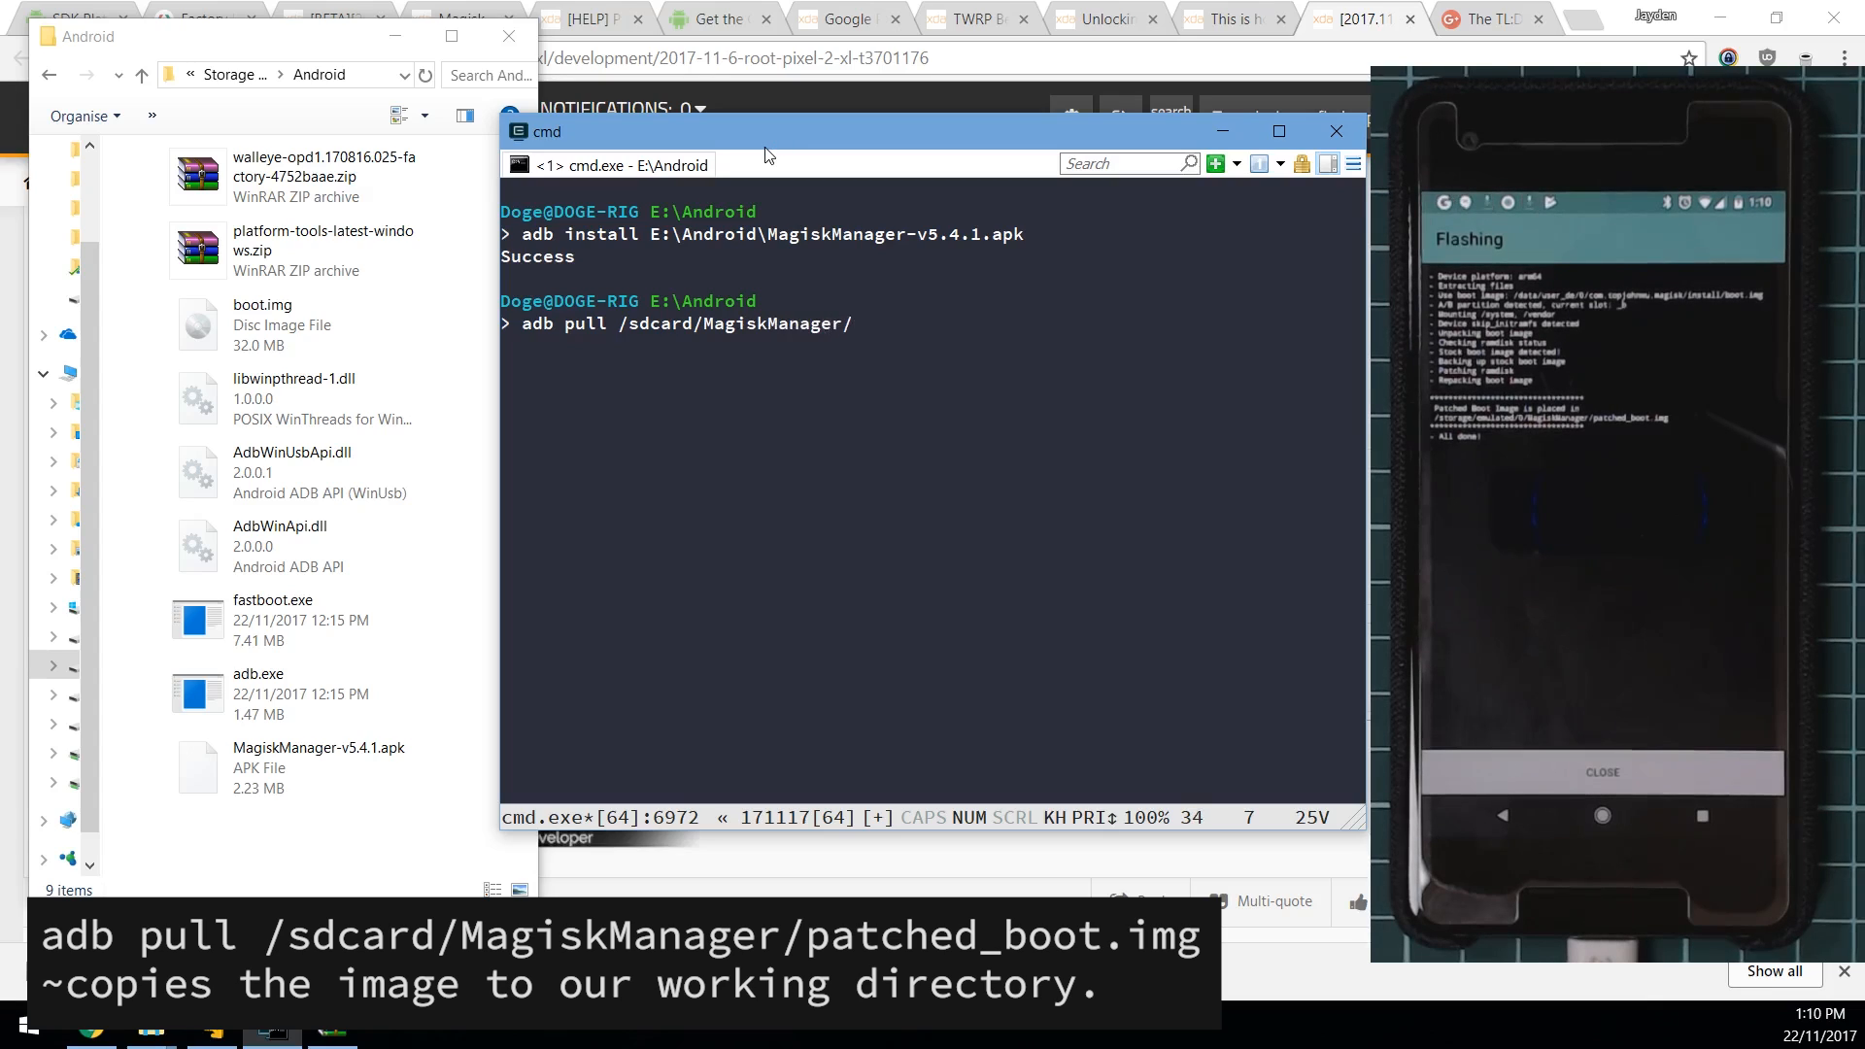
text(patched_boot.)
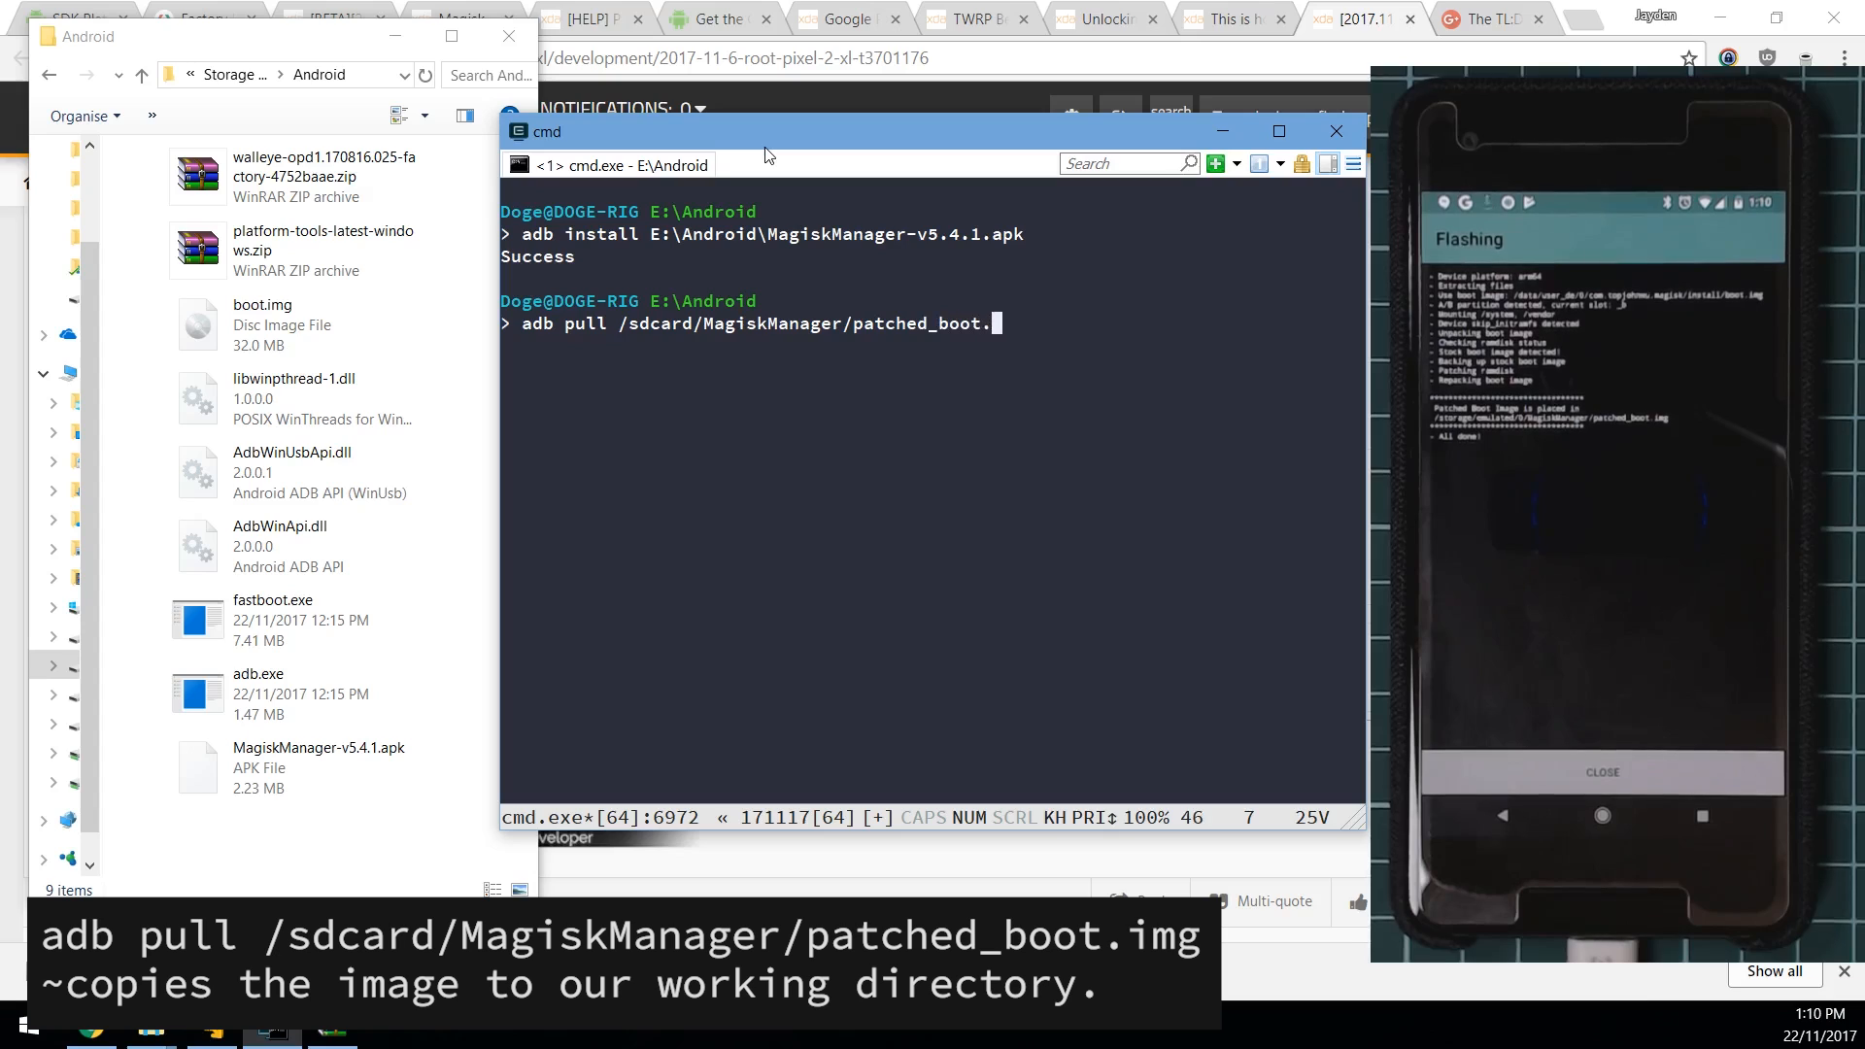
key(Return)
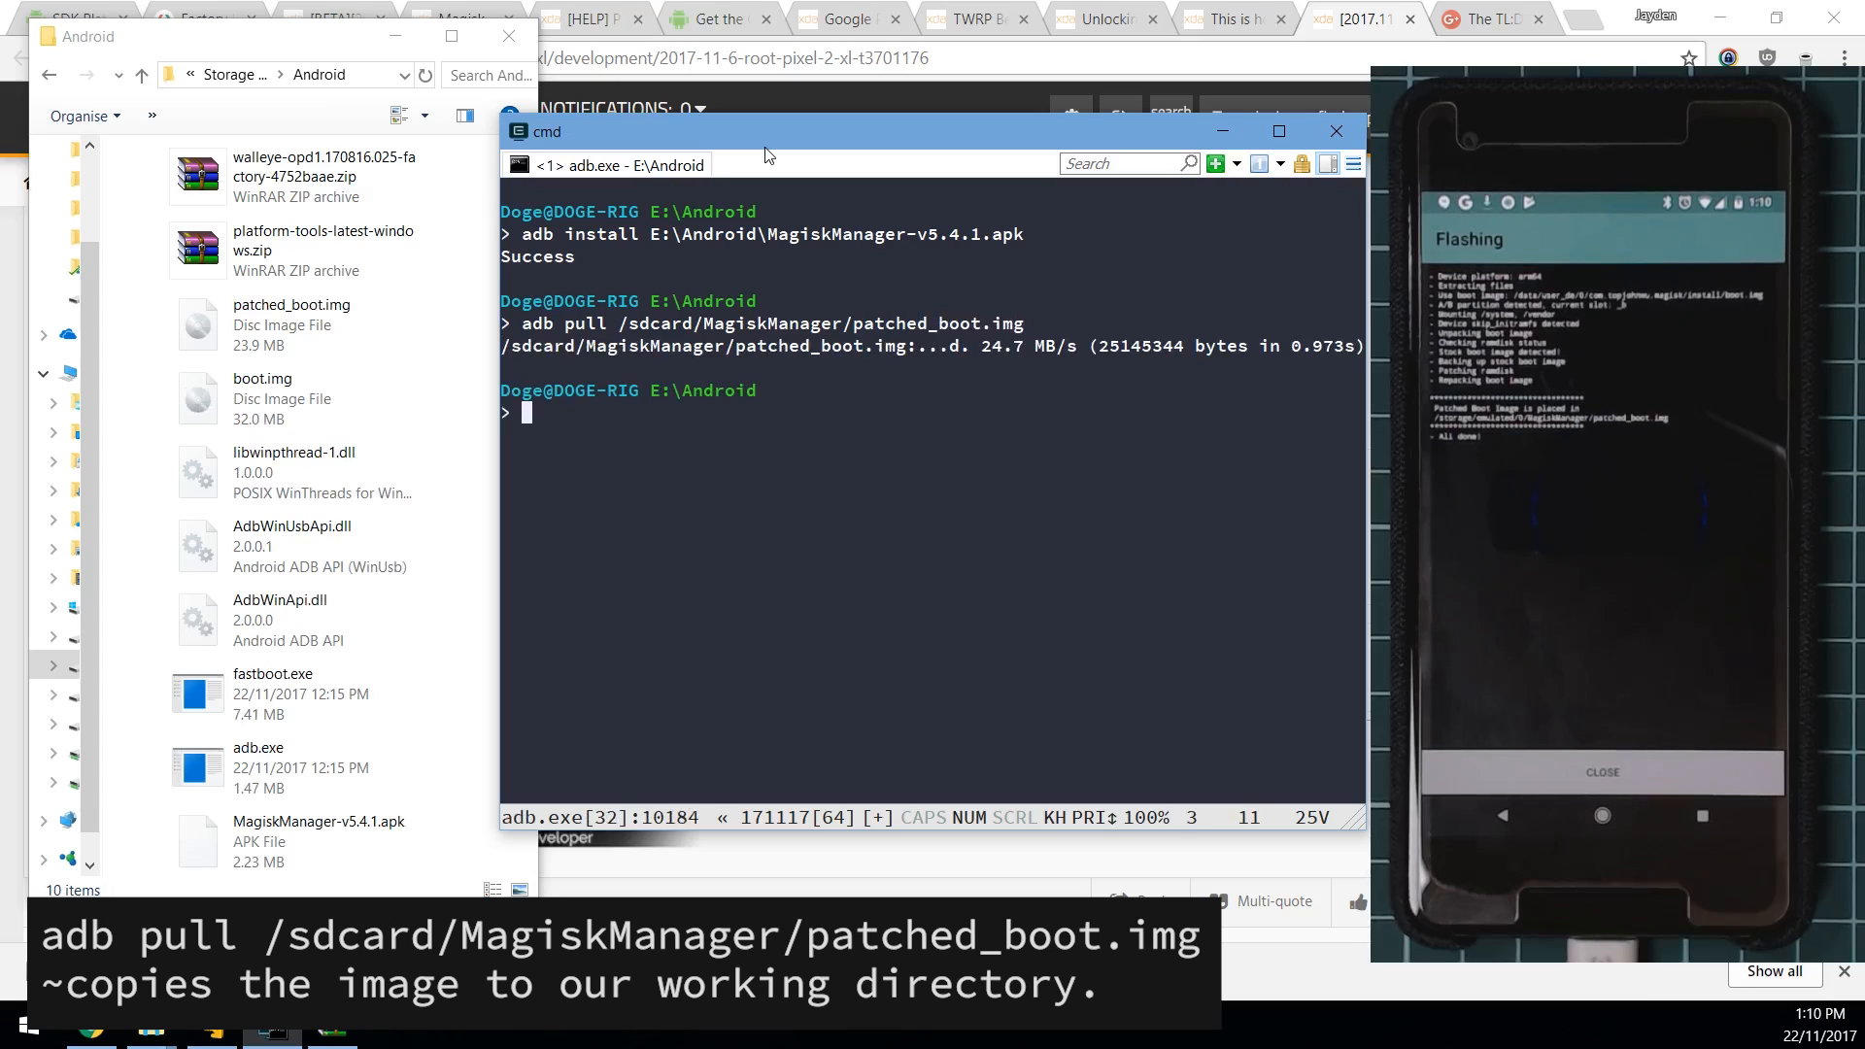
click(291, 315)
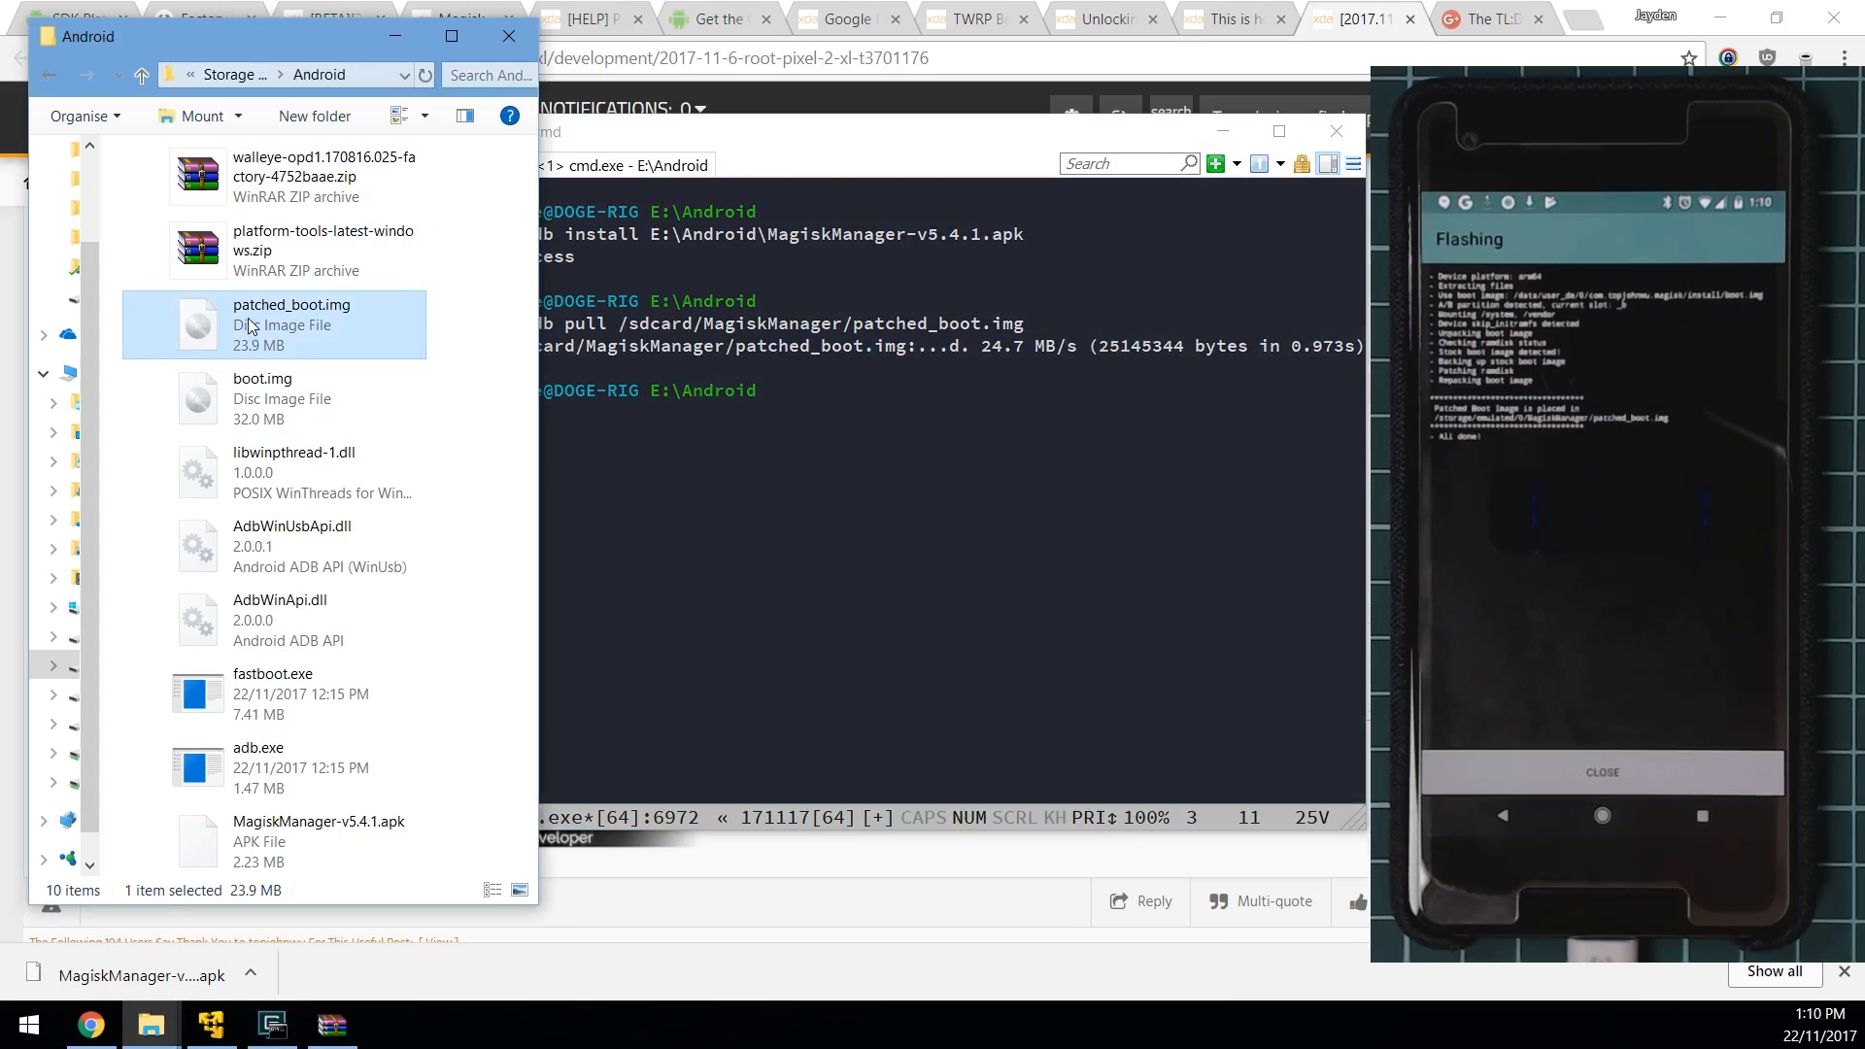
mouse_move(250, 325)
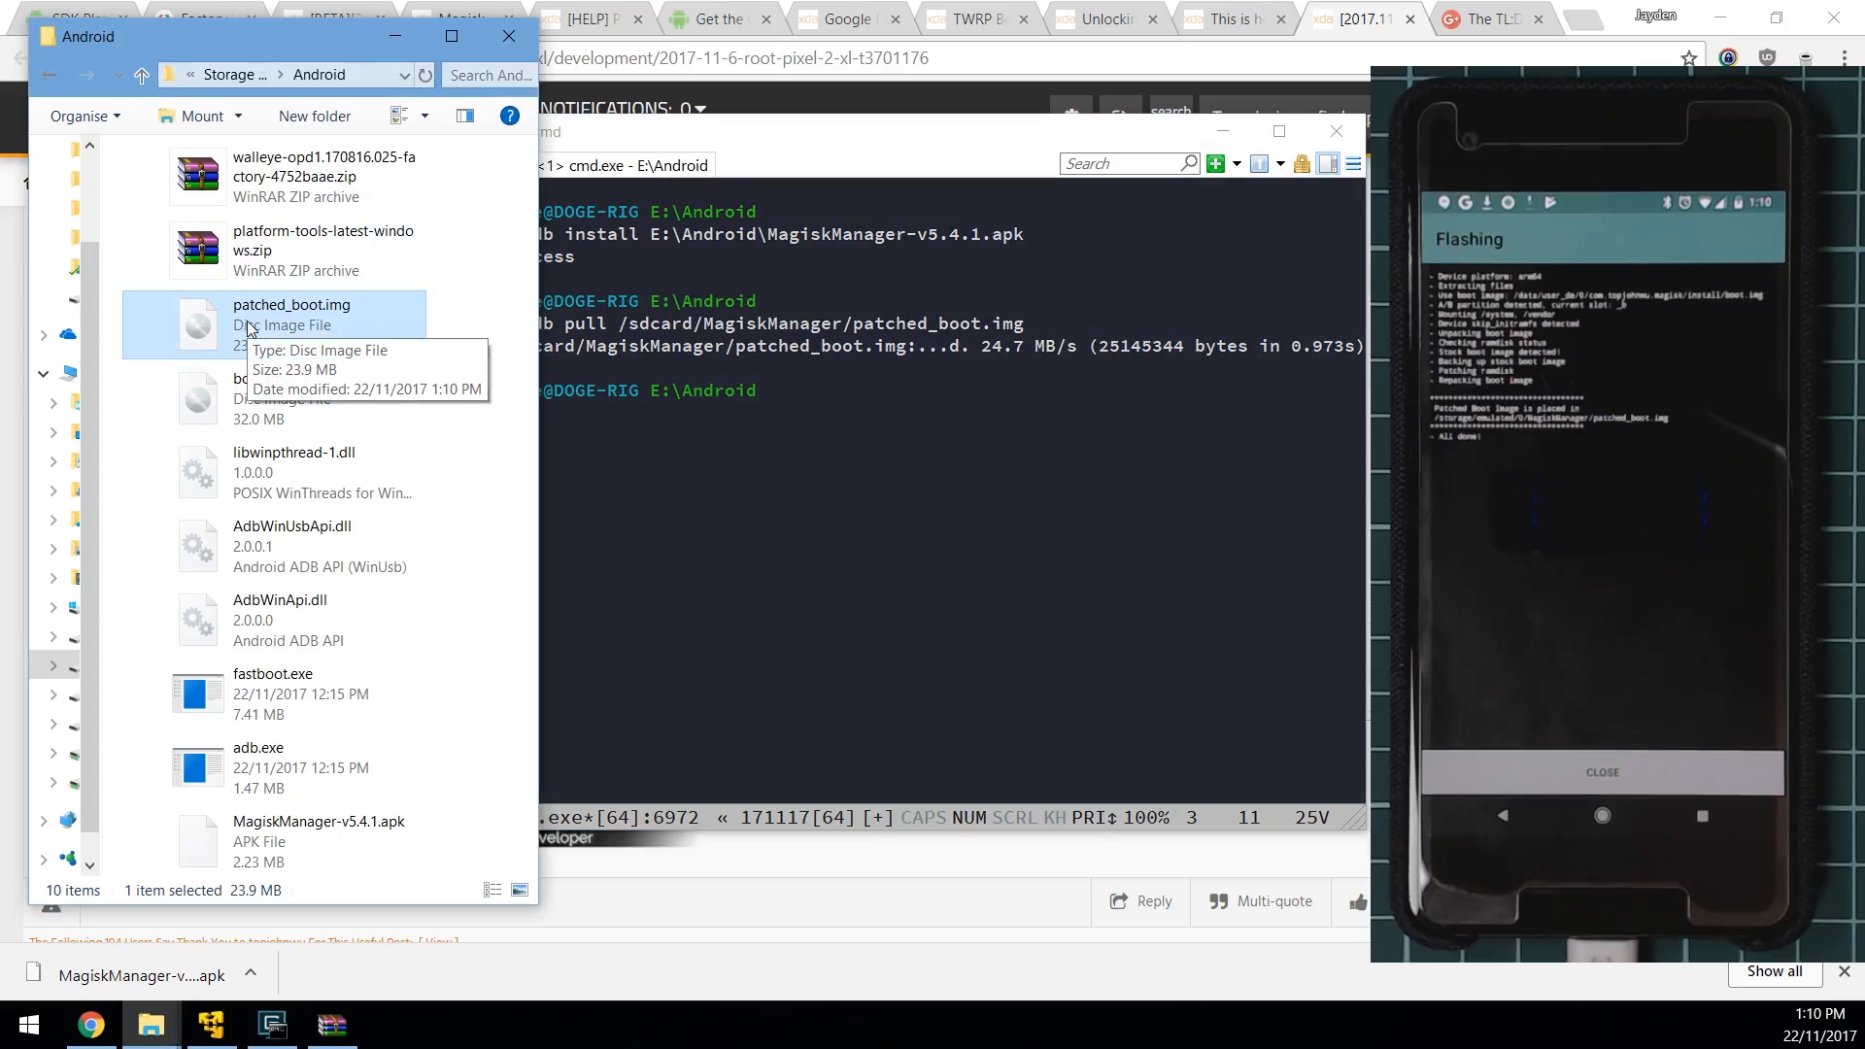